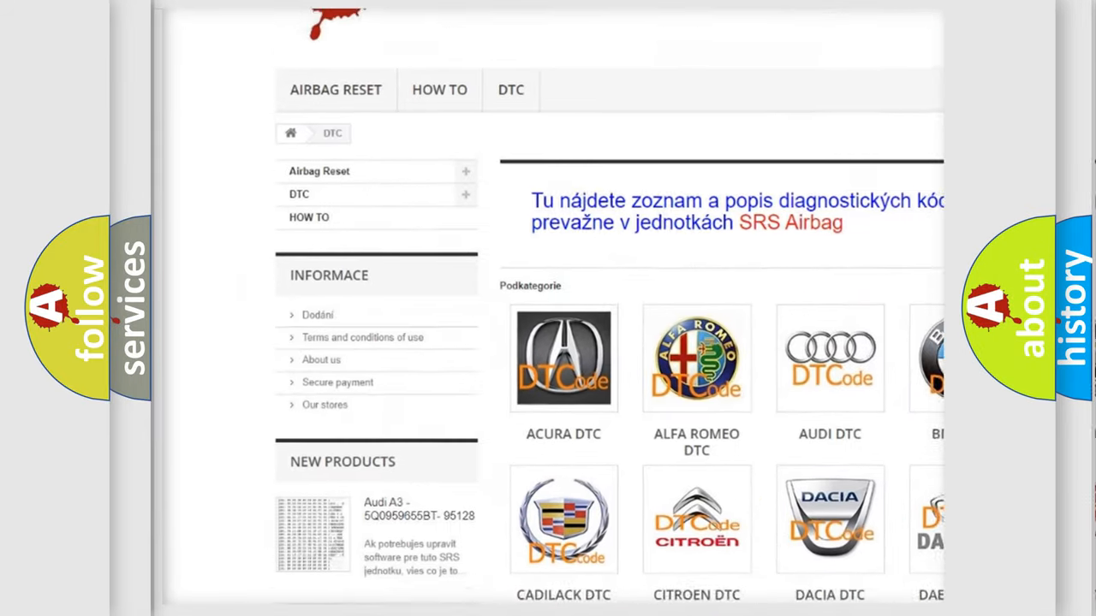
pyautogui.scroll(-3)
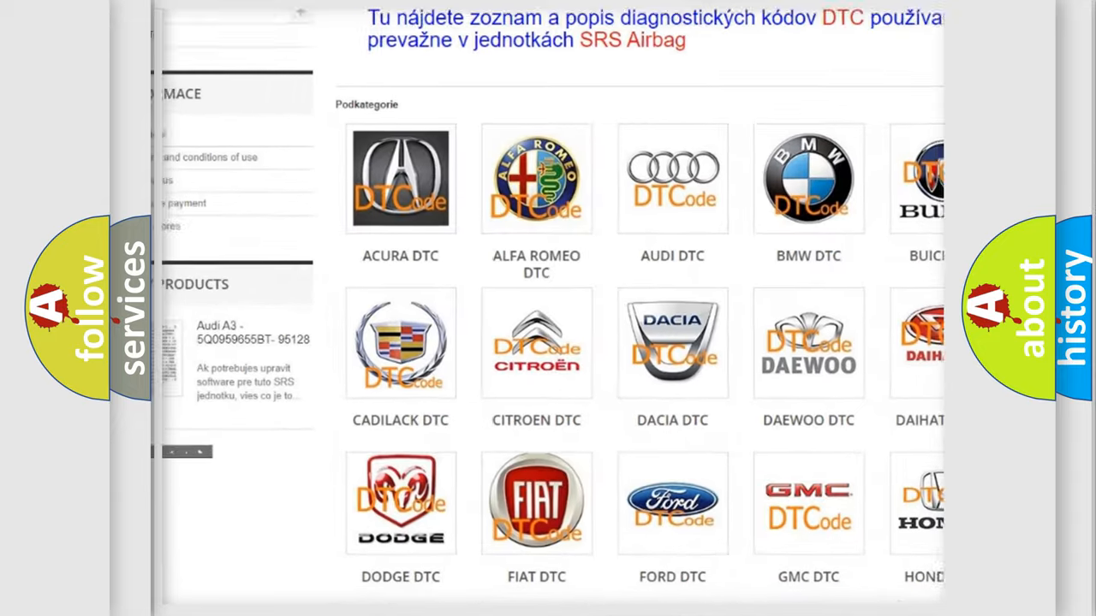
pyautogui.scroll(-3)
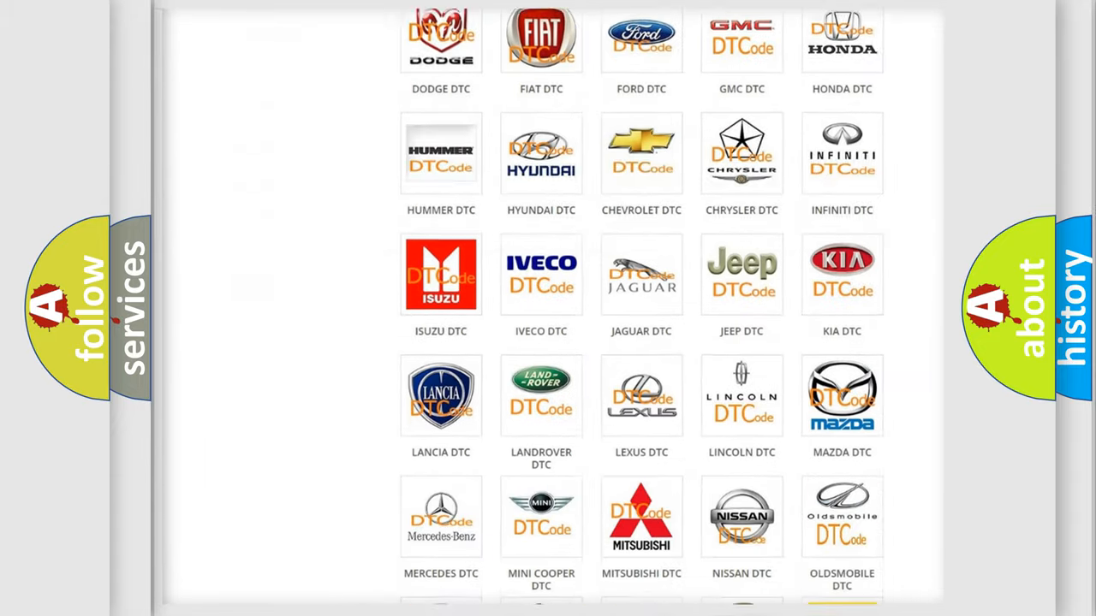
pyautogui.scroll(-3)
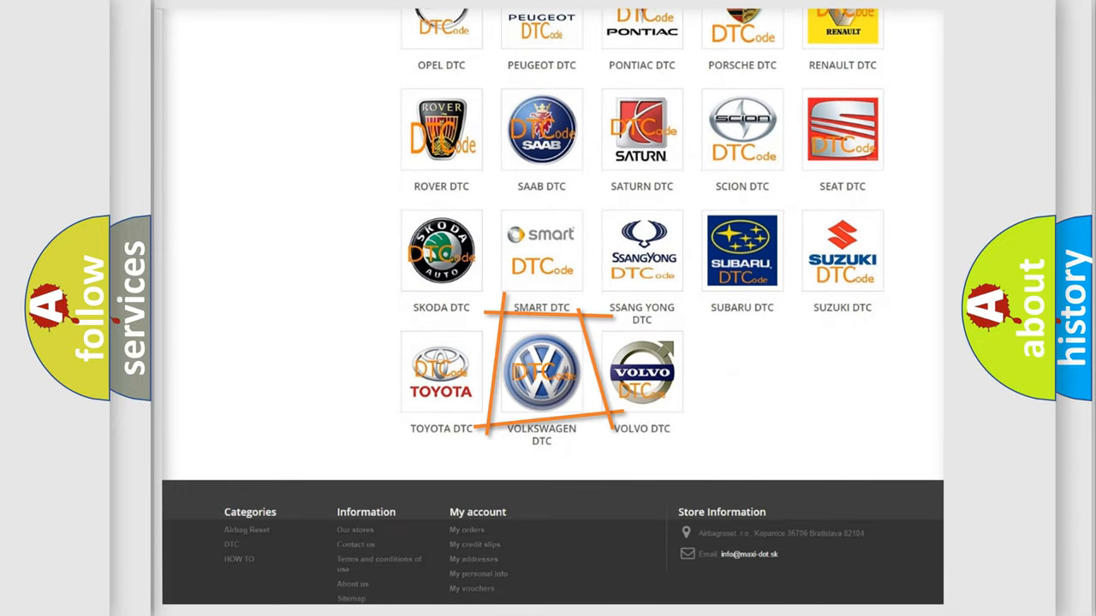